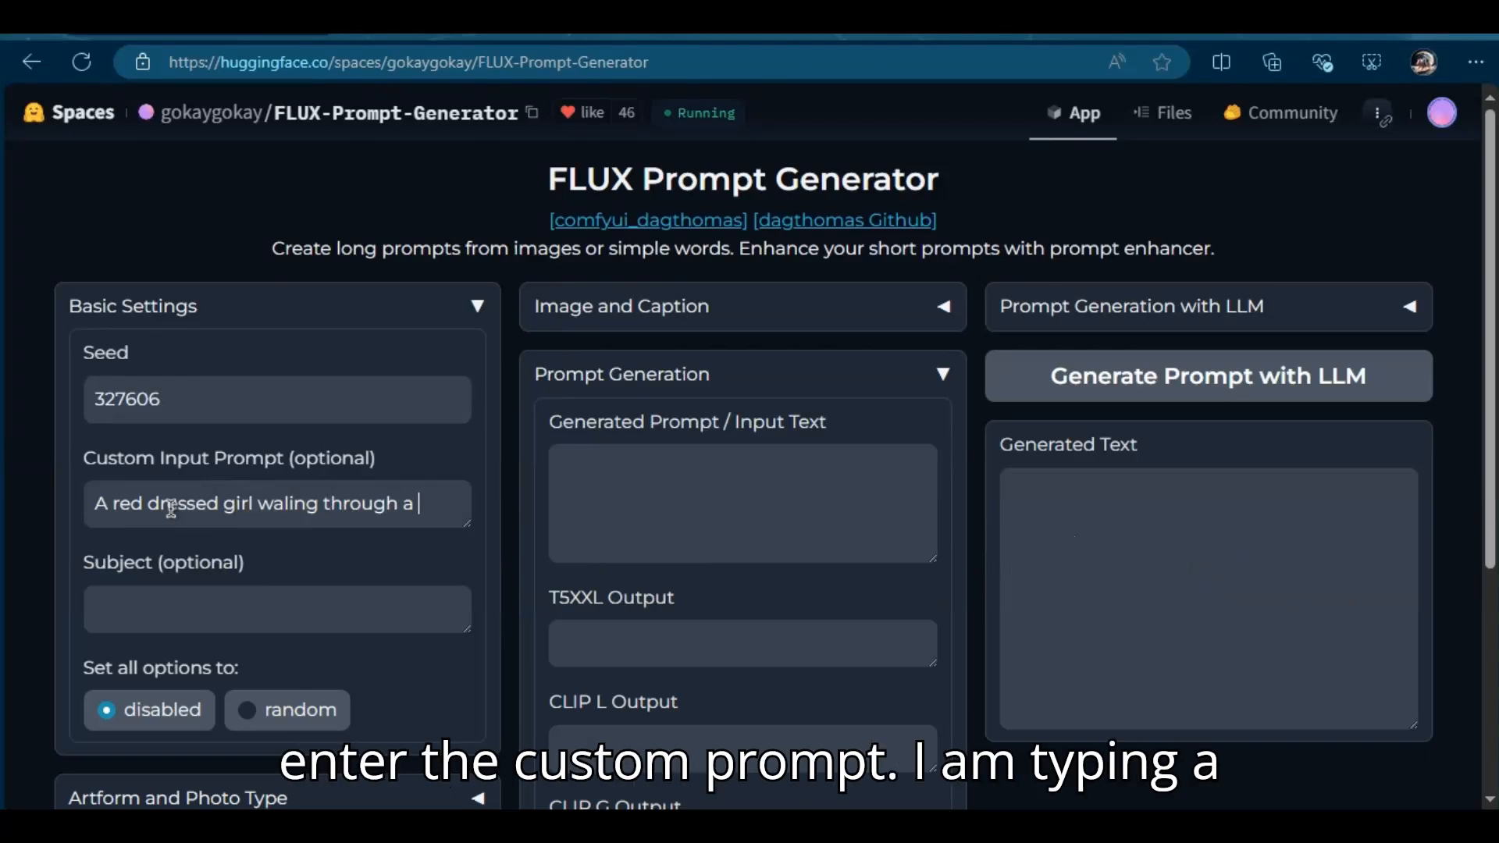
# - Enter the cyberpunk-street custom prompt with subject 'girl', artform photography and front-view photo type
pyautogui.write('cyberpunk street')
pyautogui.click(276, 609)
pyautogui.write('girl')
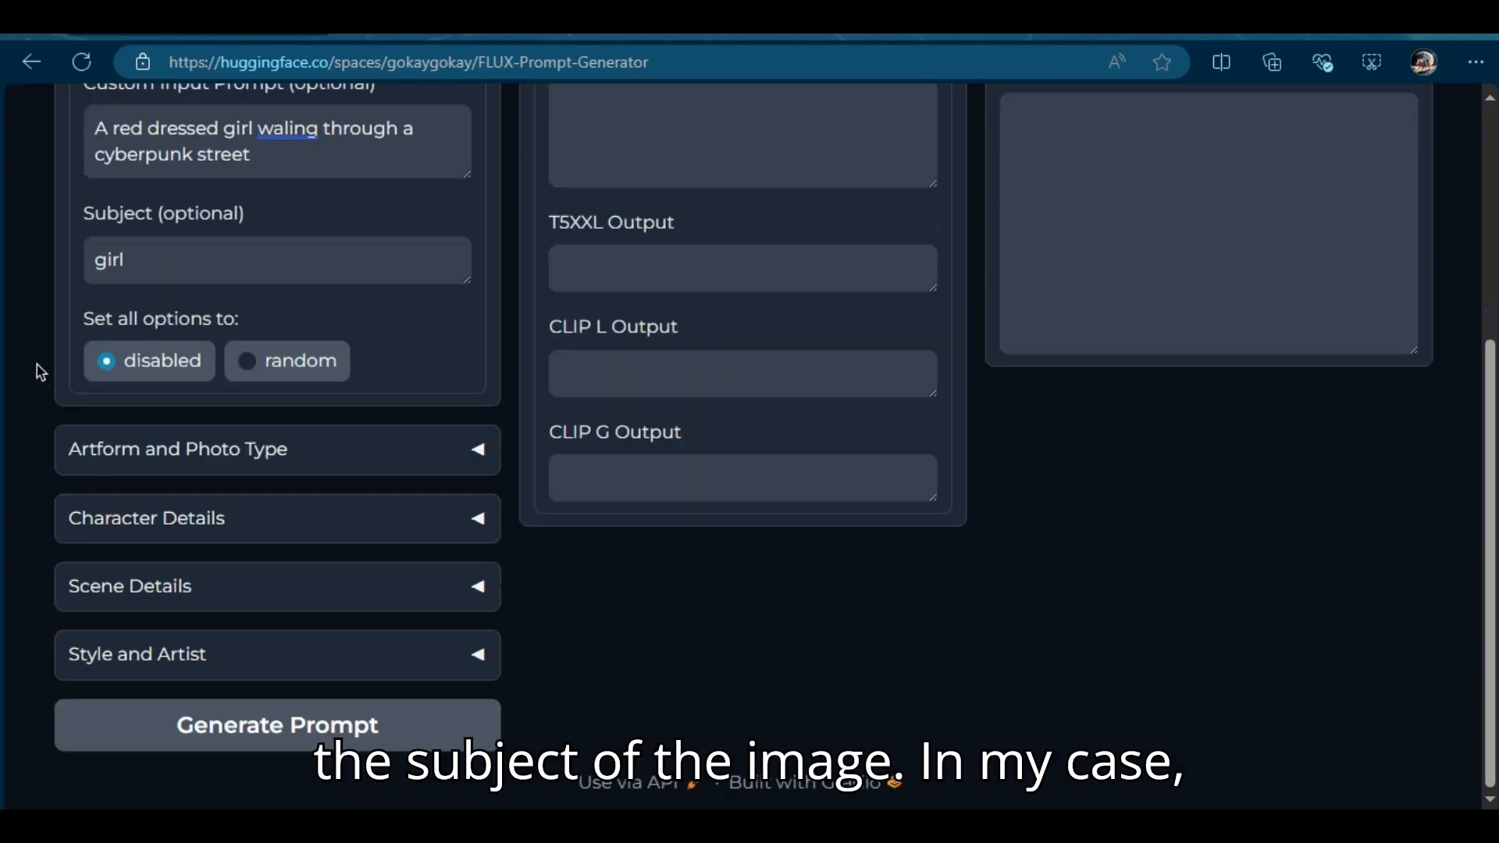
pyautogui.click(278, 450)
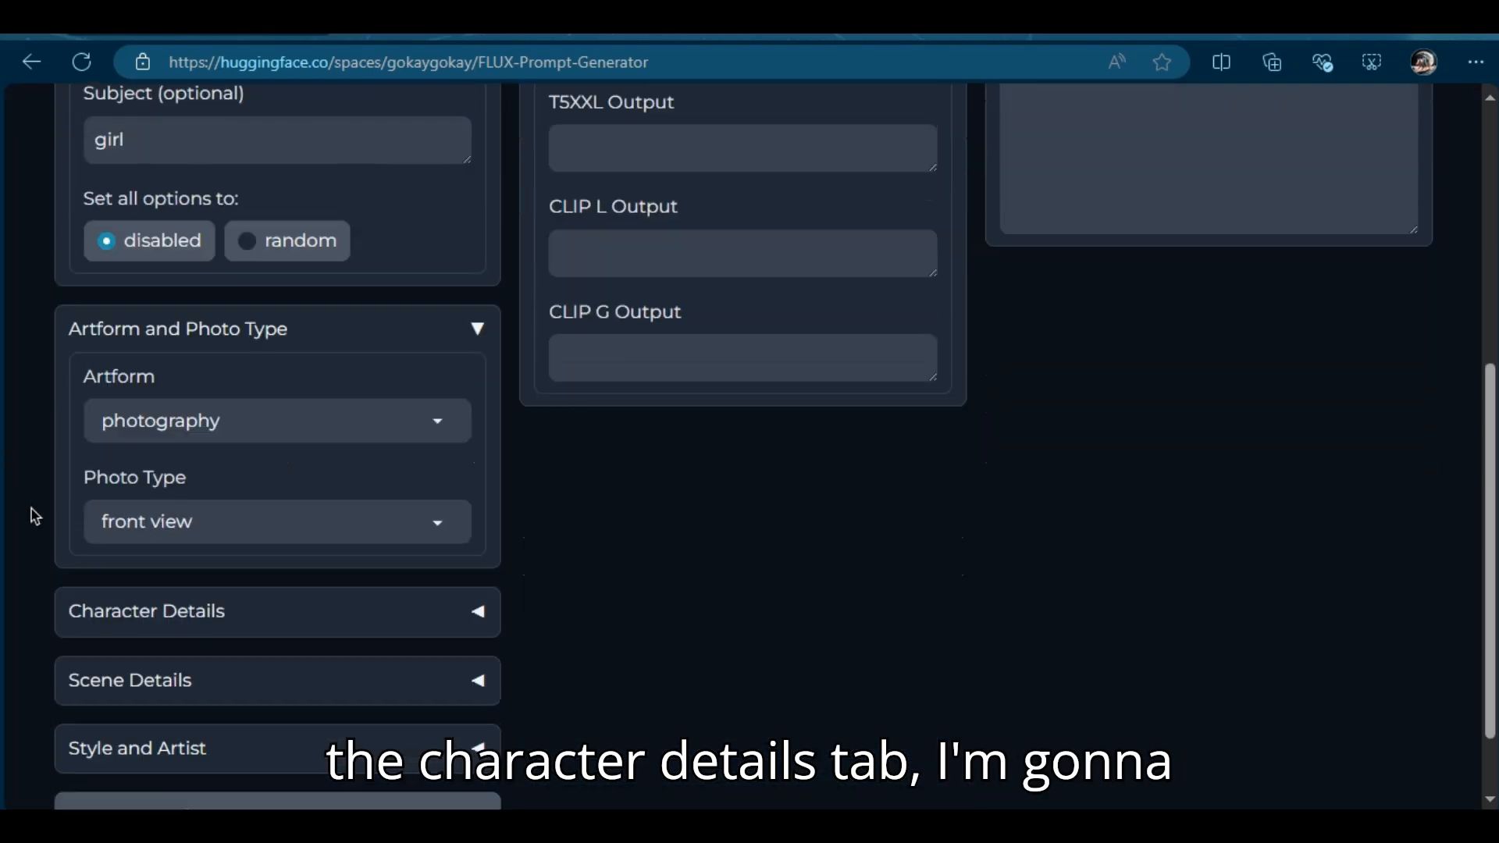
# - Set the character to a pretty young woman fashion model in a red sleeveless v-neckline dress
pyautogui.click(146, 611)
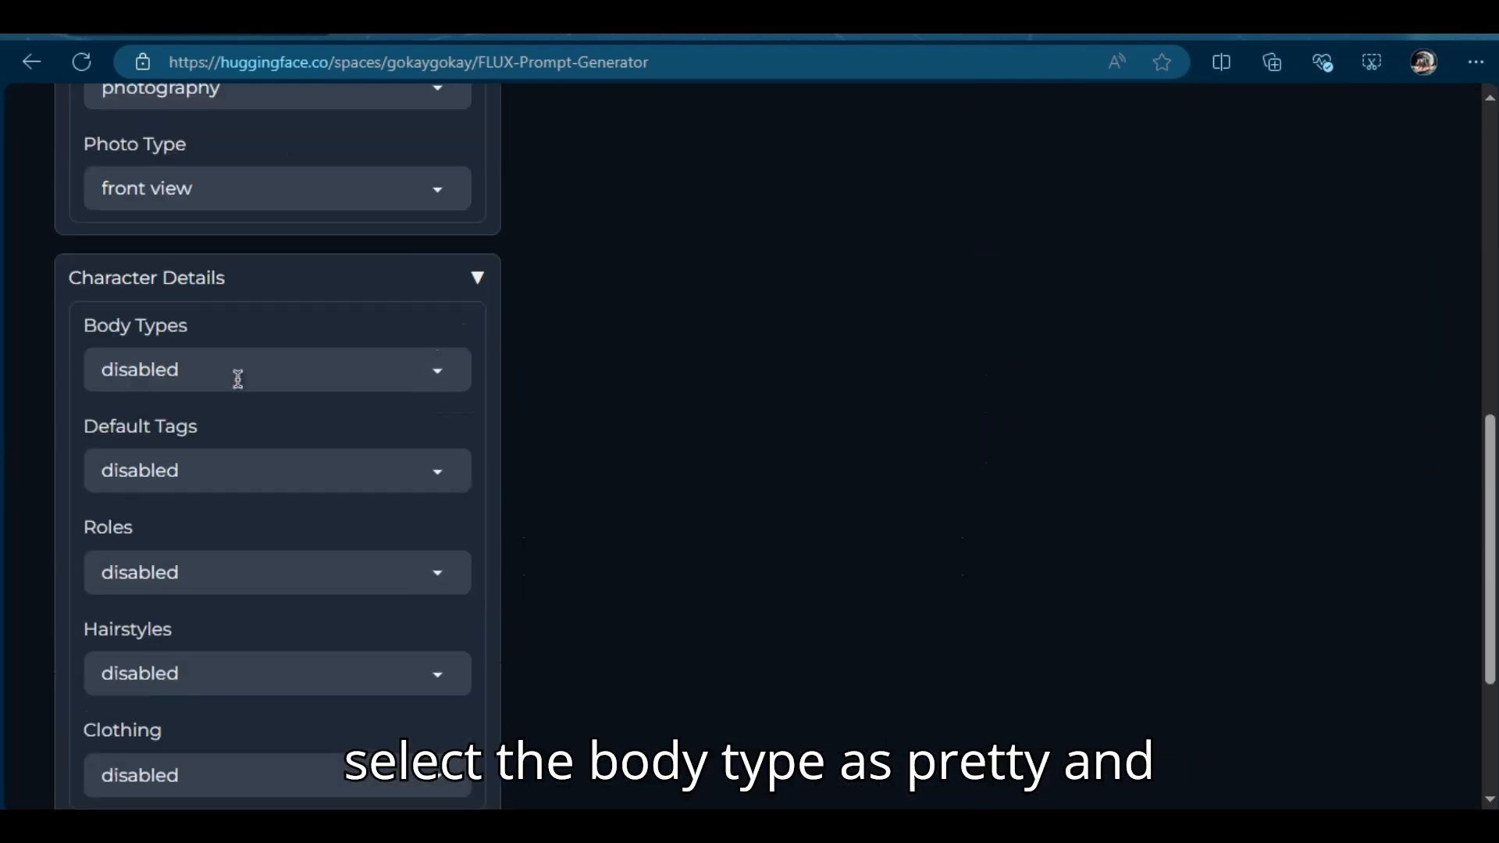
pyautogui.click(276, 370)
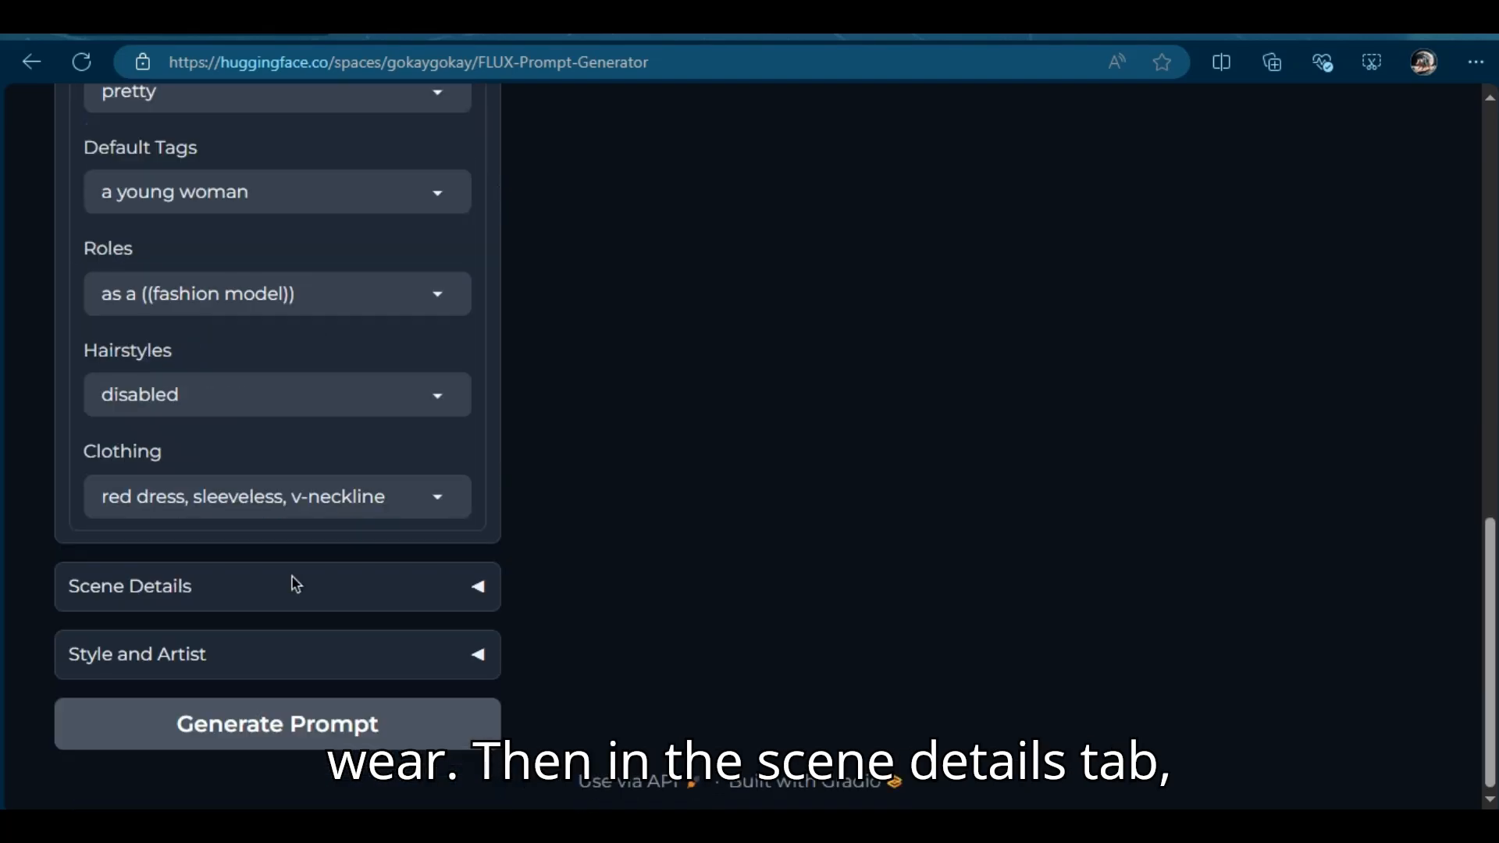
# - Set the scene to a cyberpunk city with neon lights, nighttime cityscape composition and walking-forward pose
pyautogui.click(276, 576)
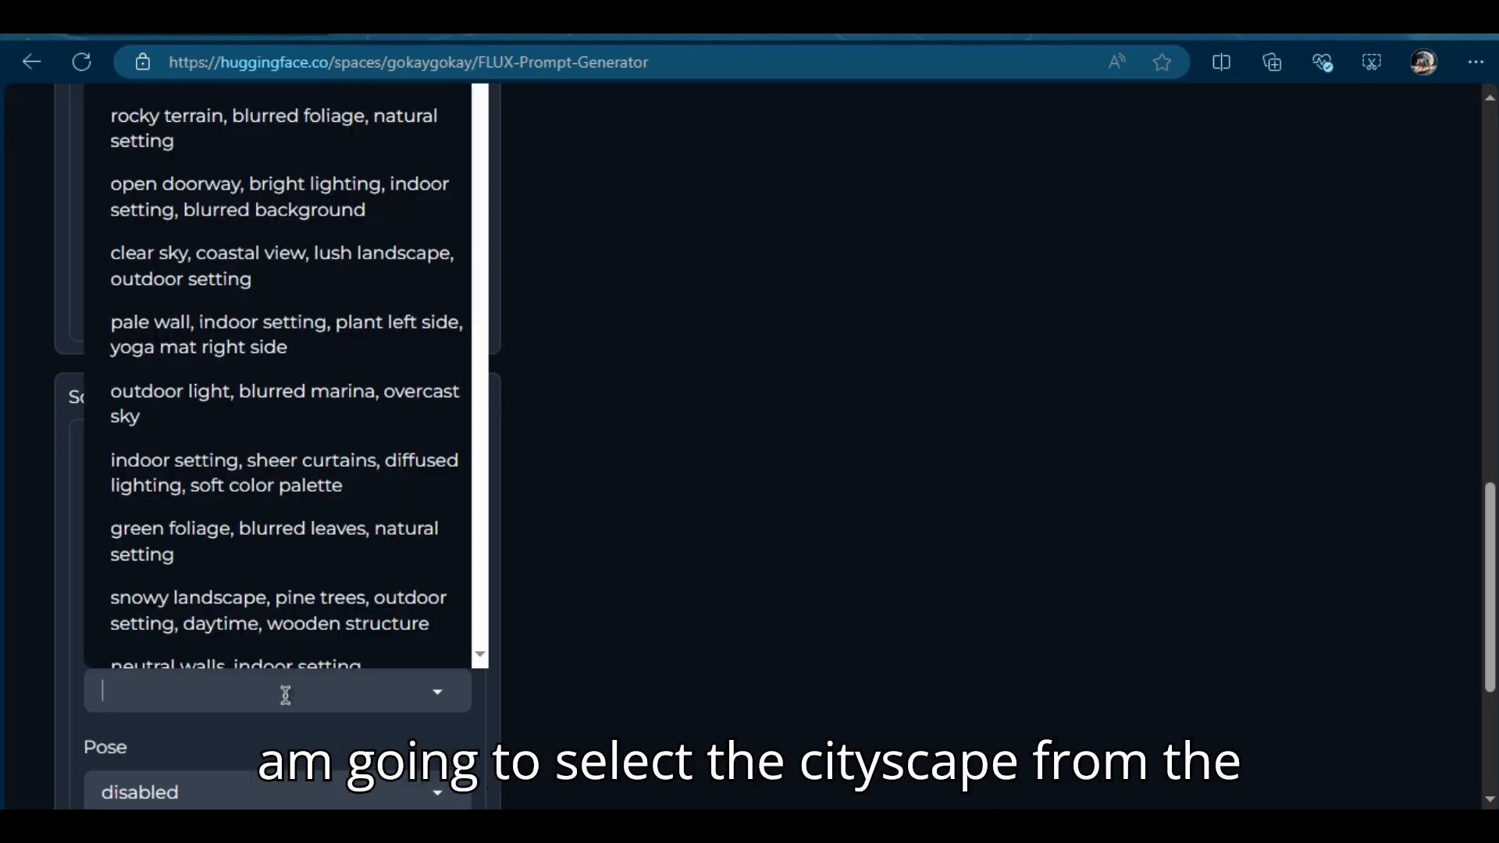
pyautogui.write('city')
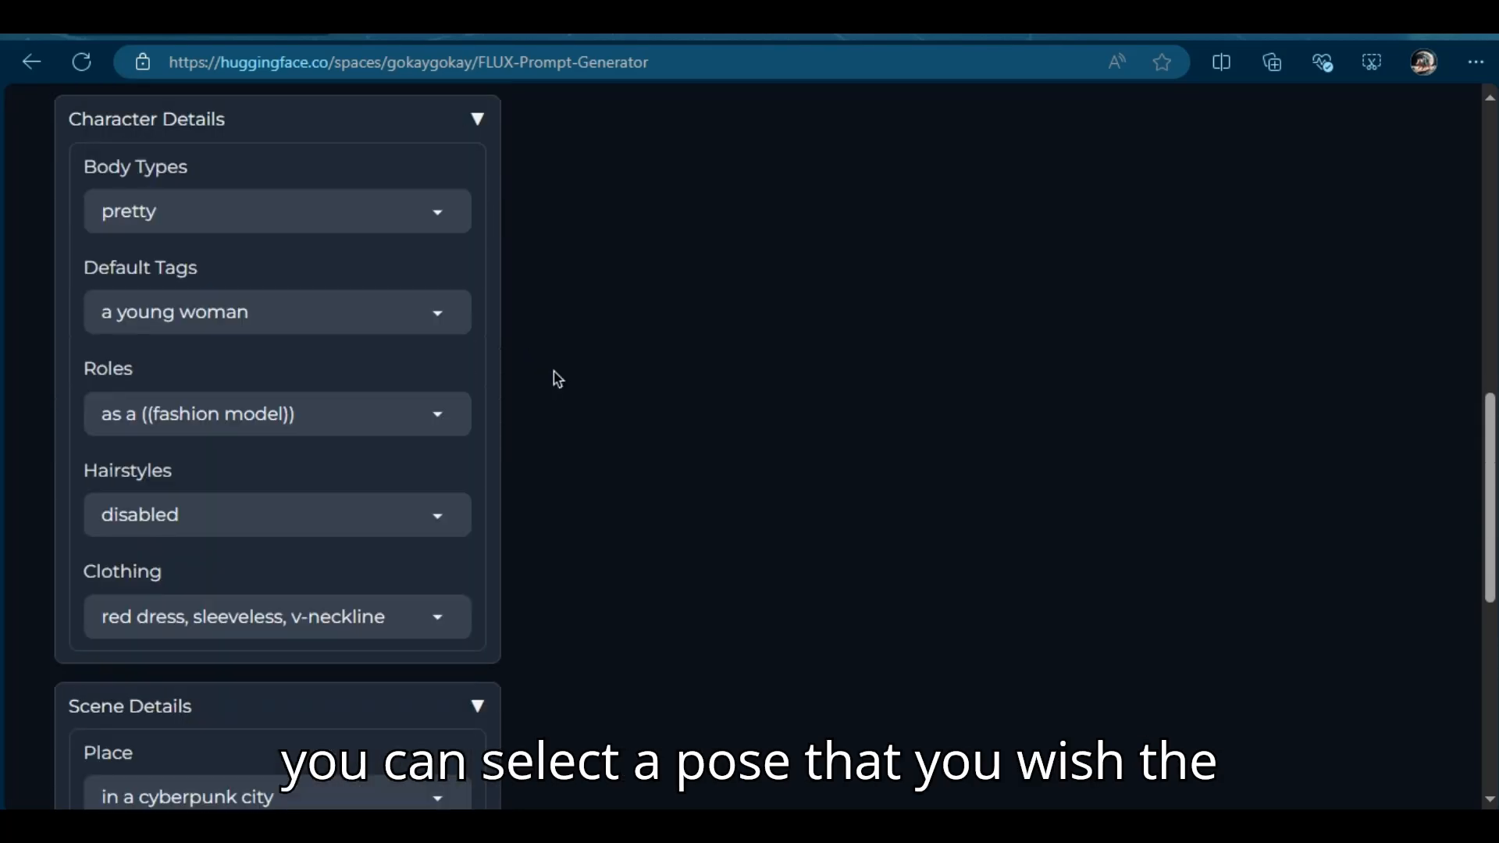
pyautogui.scroll(-3)
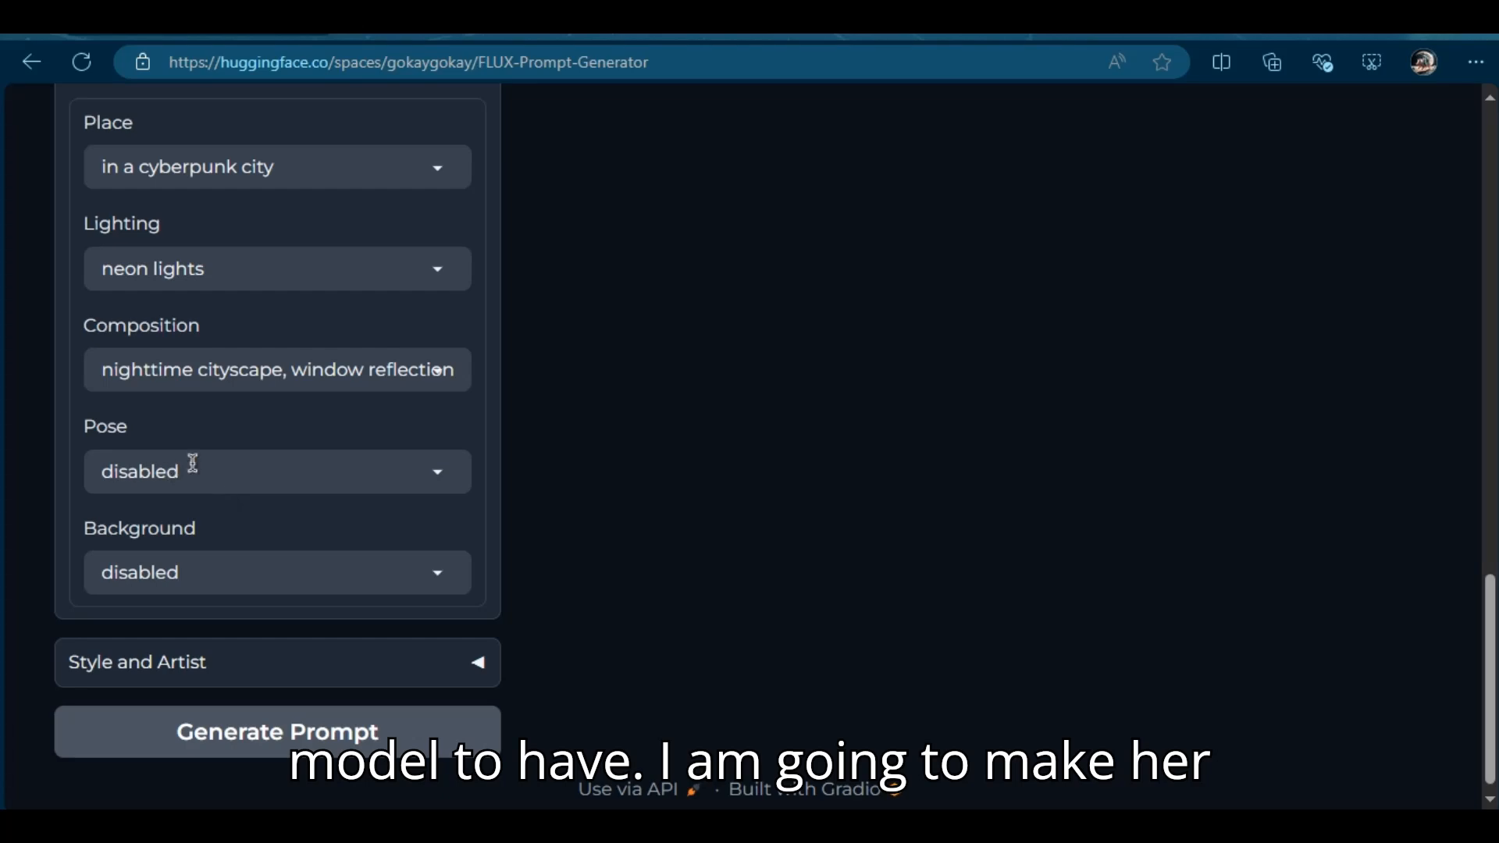
pyautogui.click(276, 572)
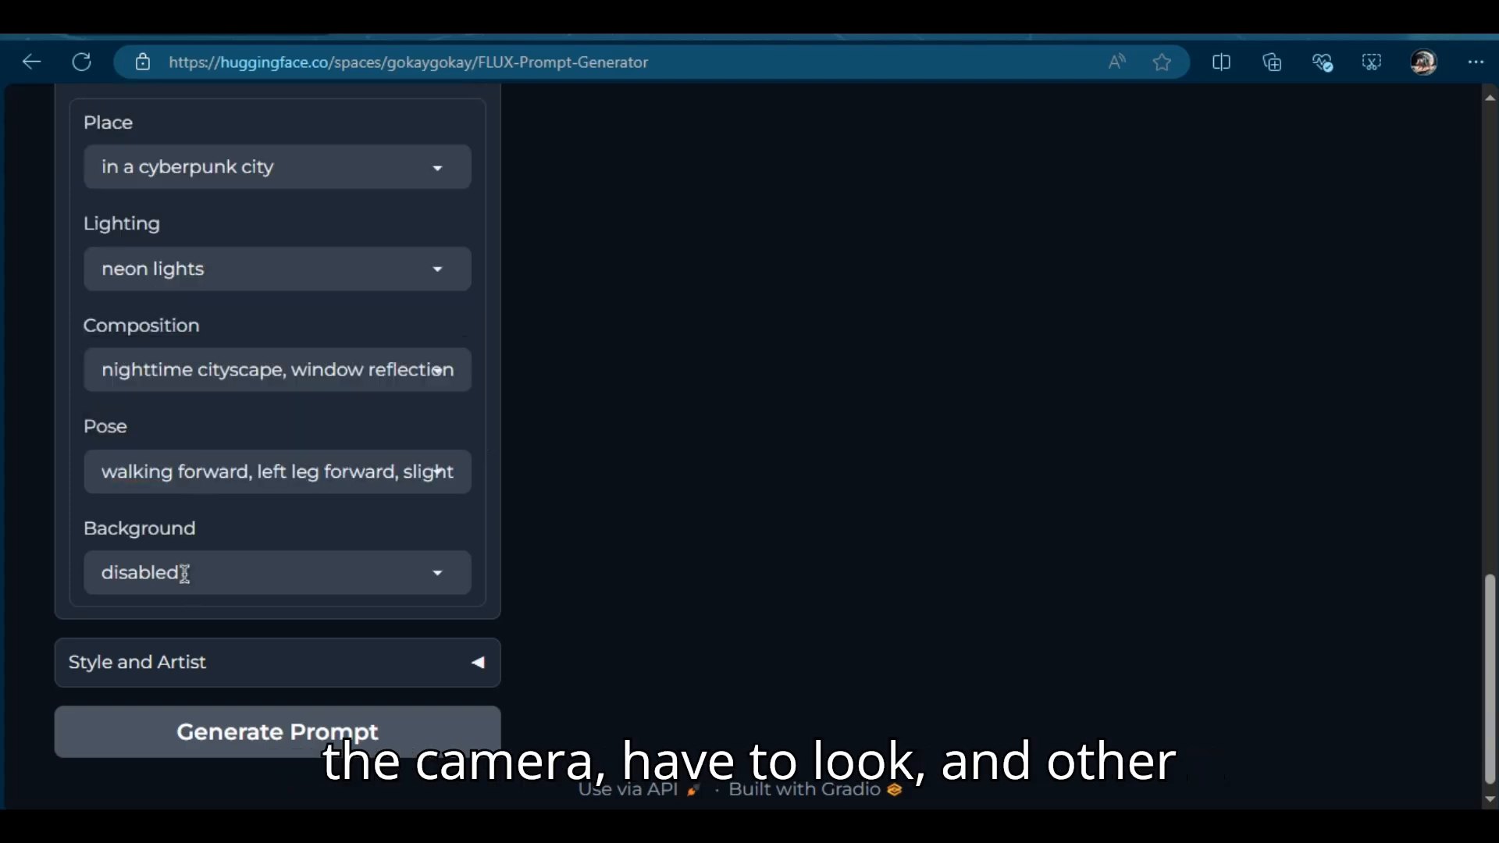
pyautogui.click(277, 574)
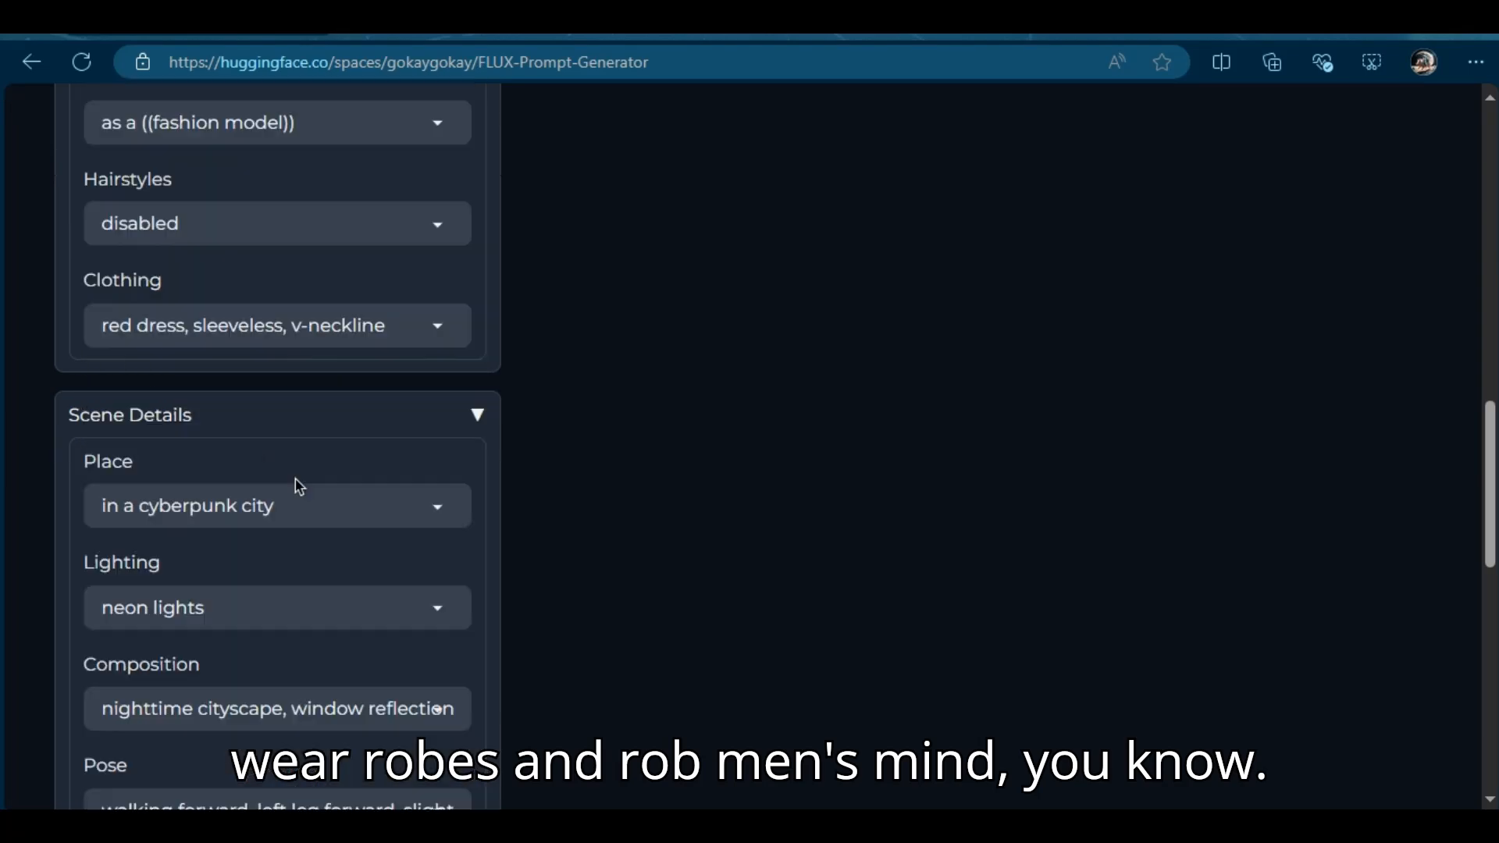
# - Generate the combined prompt from the red-dress girl, fashion model, cyberpunk city and neon settings
pyautogui.scroll(-3)
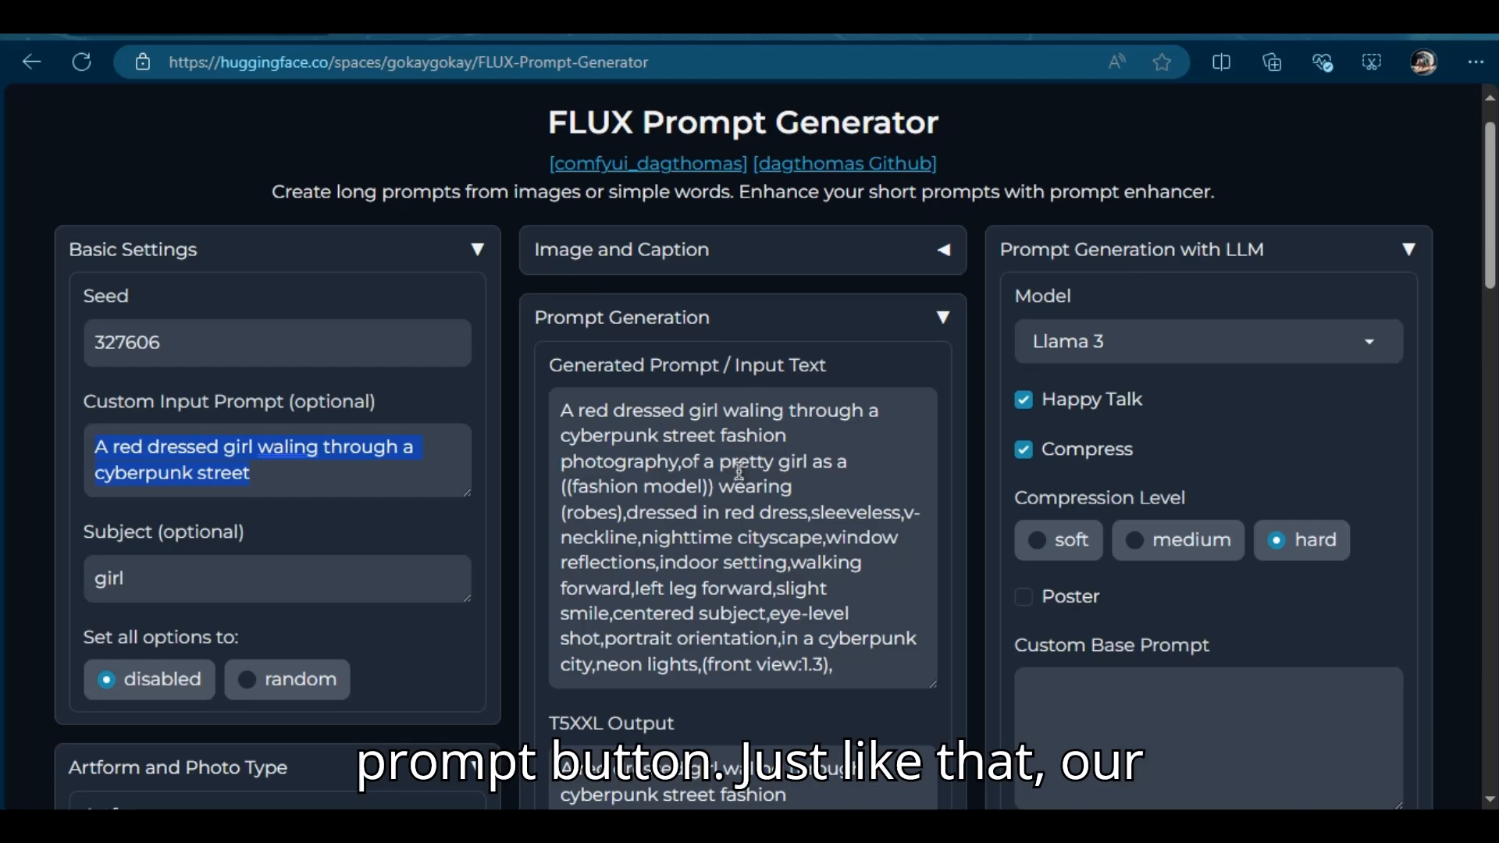
# - Have the LLM expand the prompt into a descriptive red-robed girl and neon cityscape paragraph, then select it
pyautogui.scroll(-3)
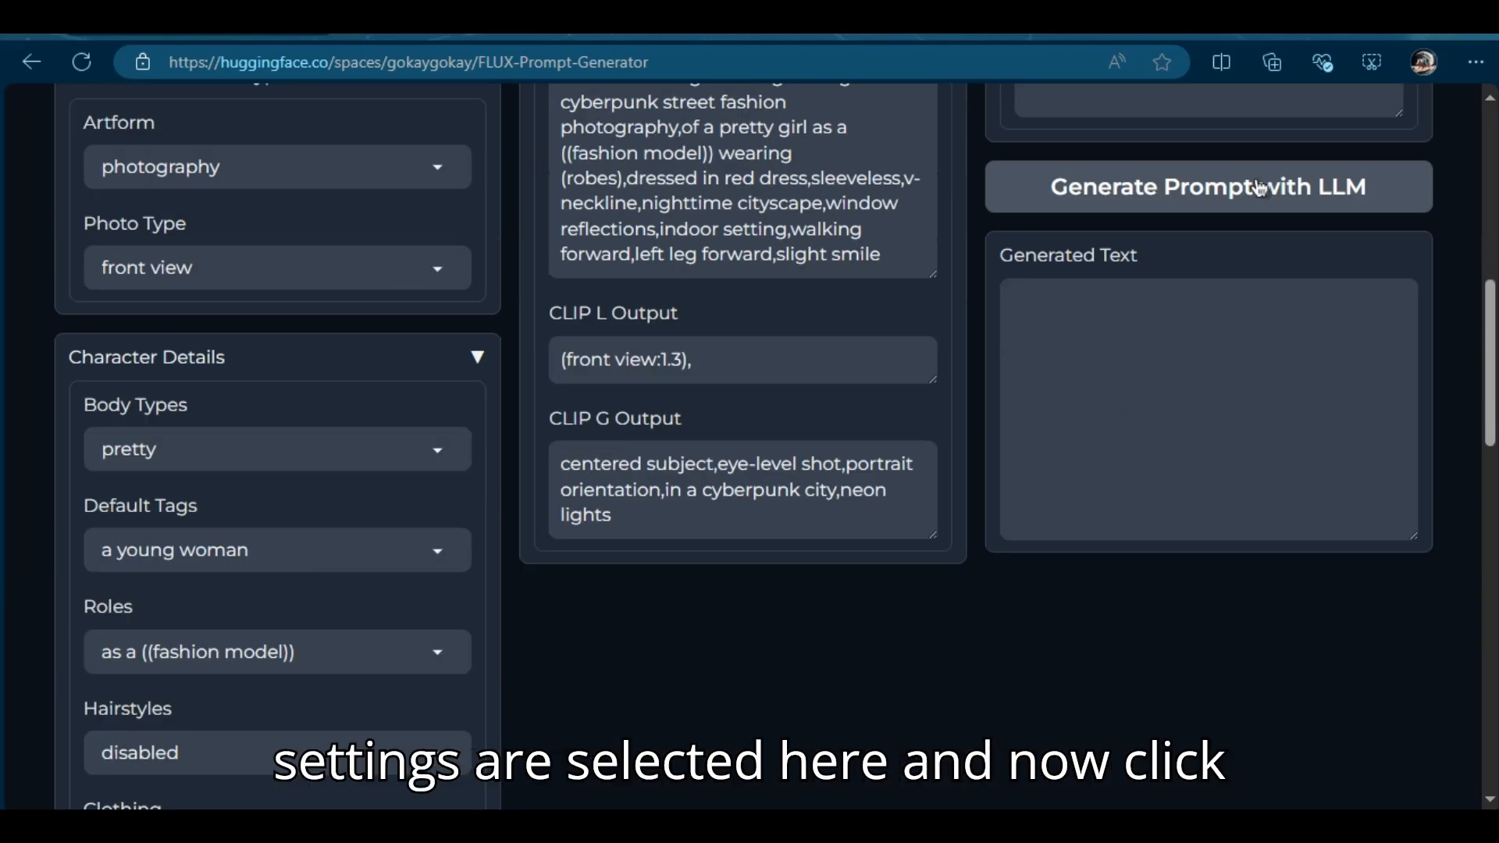
pyautogui.click(1207, 186)
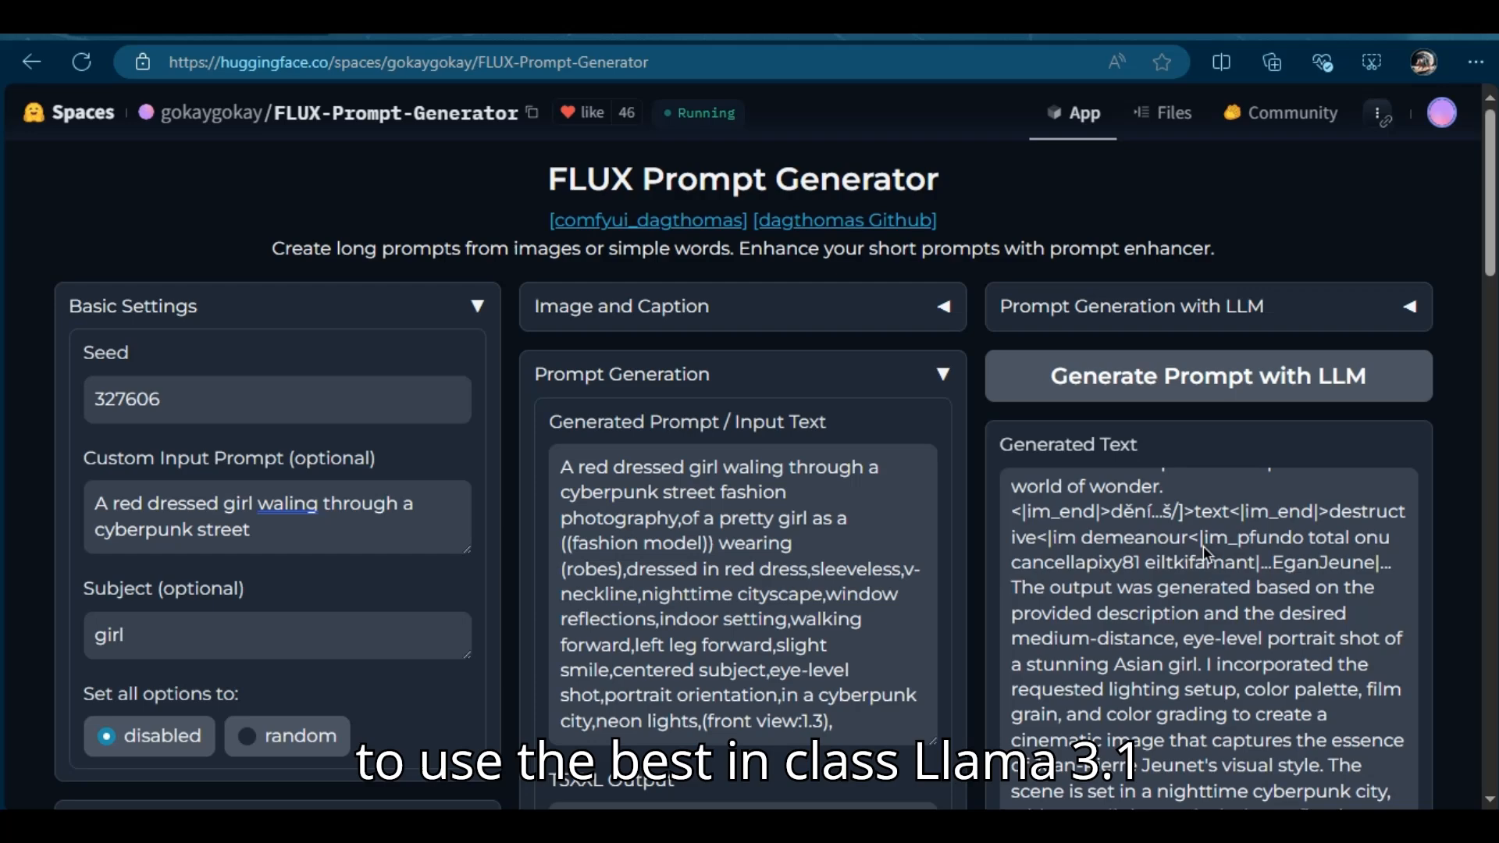
pyautogui.scroll(-3)
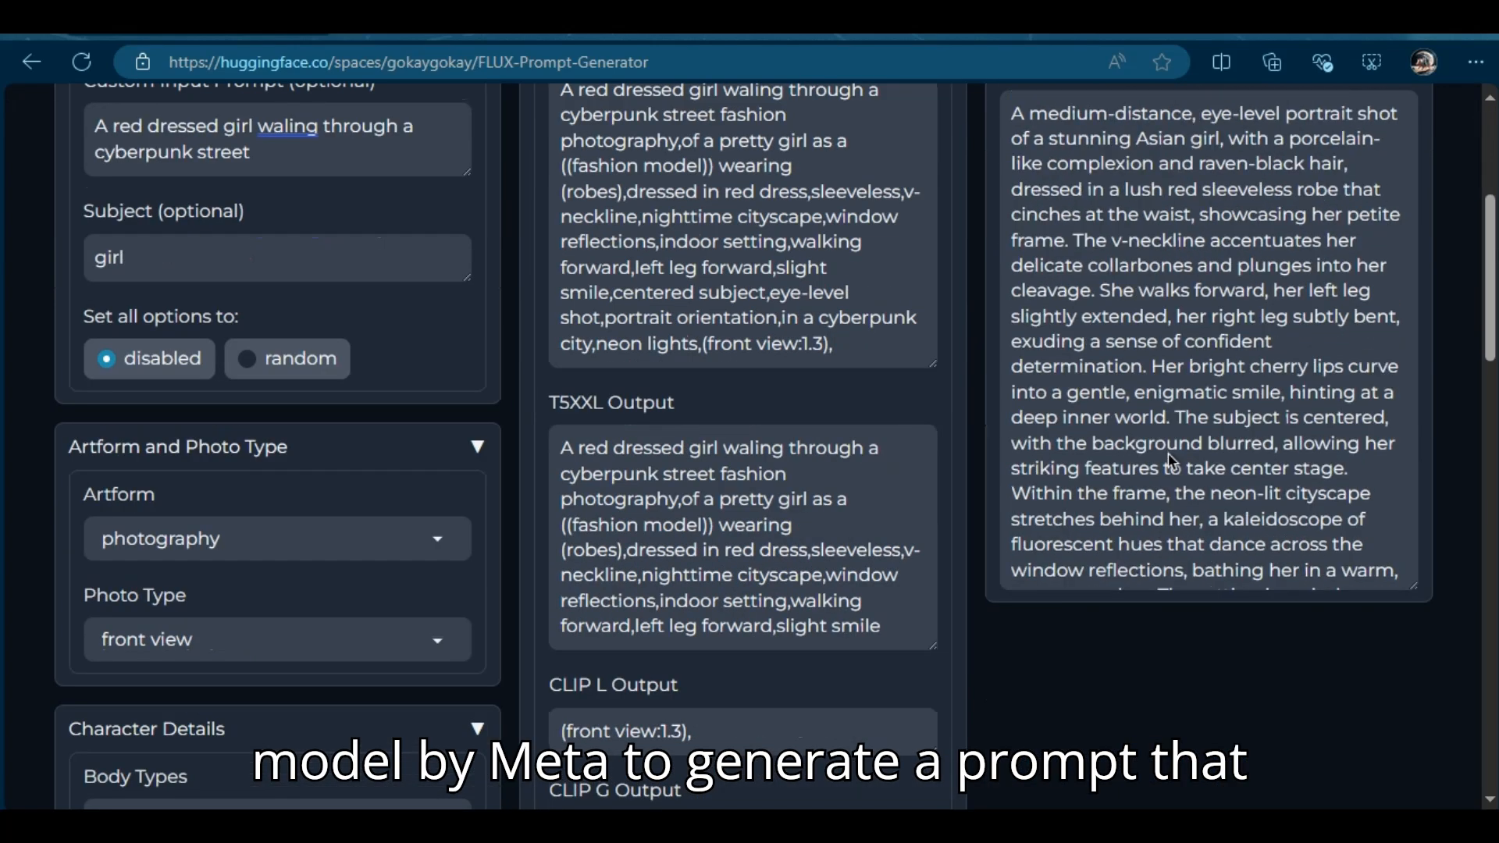
pyautogui.scroll(-3)
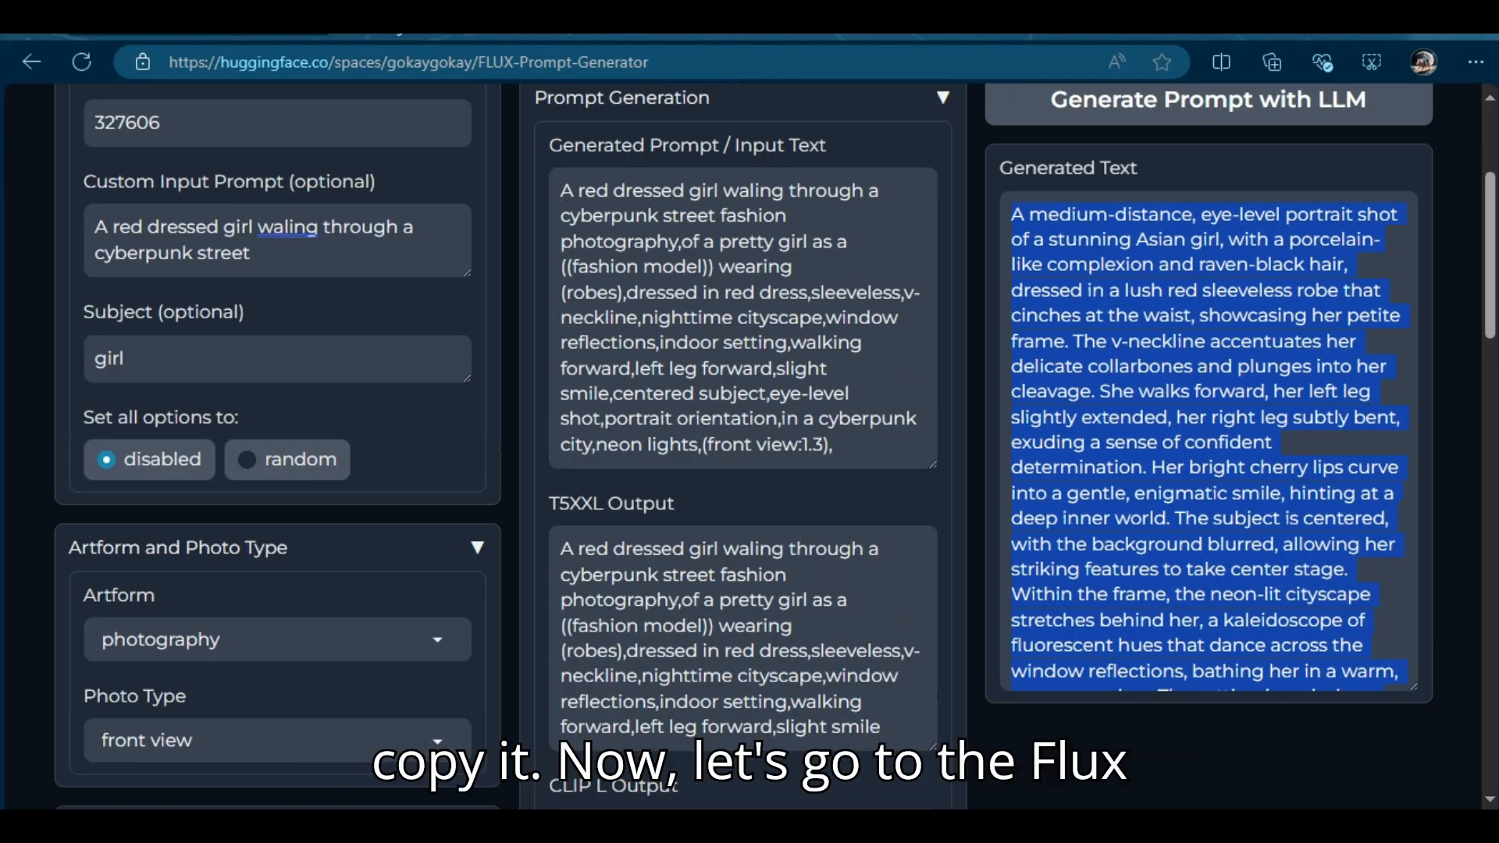
# - Paste the LLM-written portrait prompt into FLUX.1 [dev] and start generating the image
pyautogui.click(409, 62)
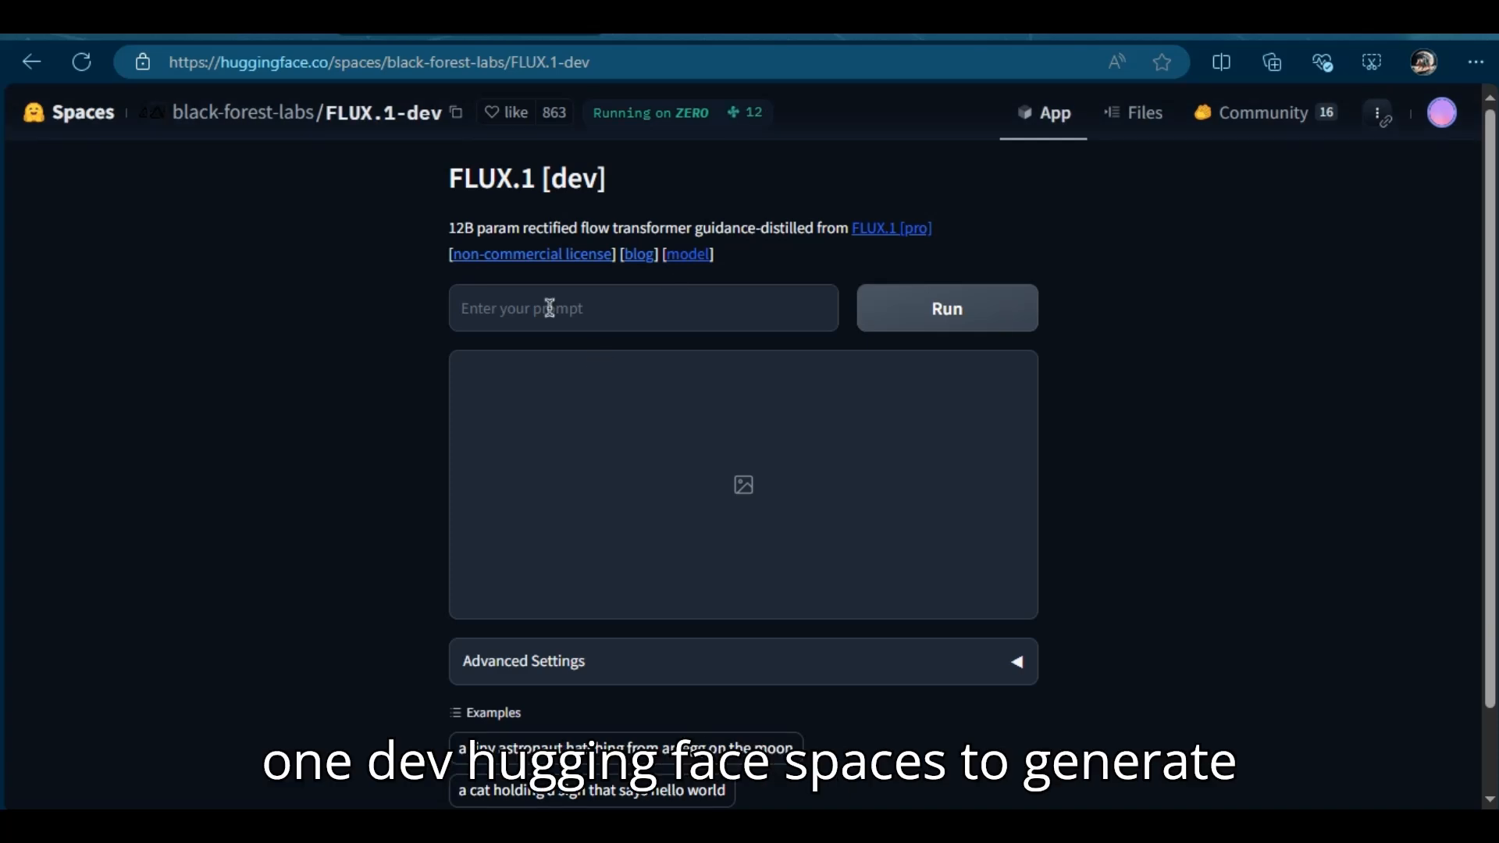
pyautogui.click(945, 264)
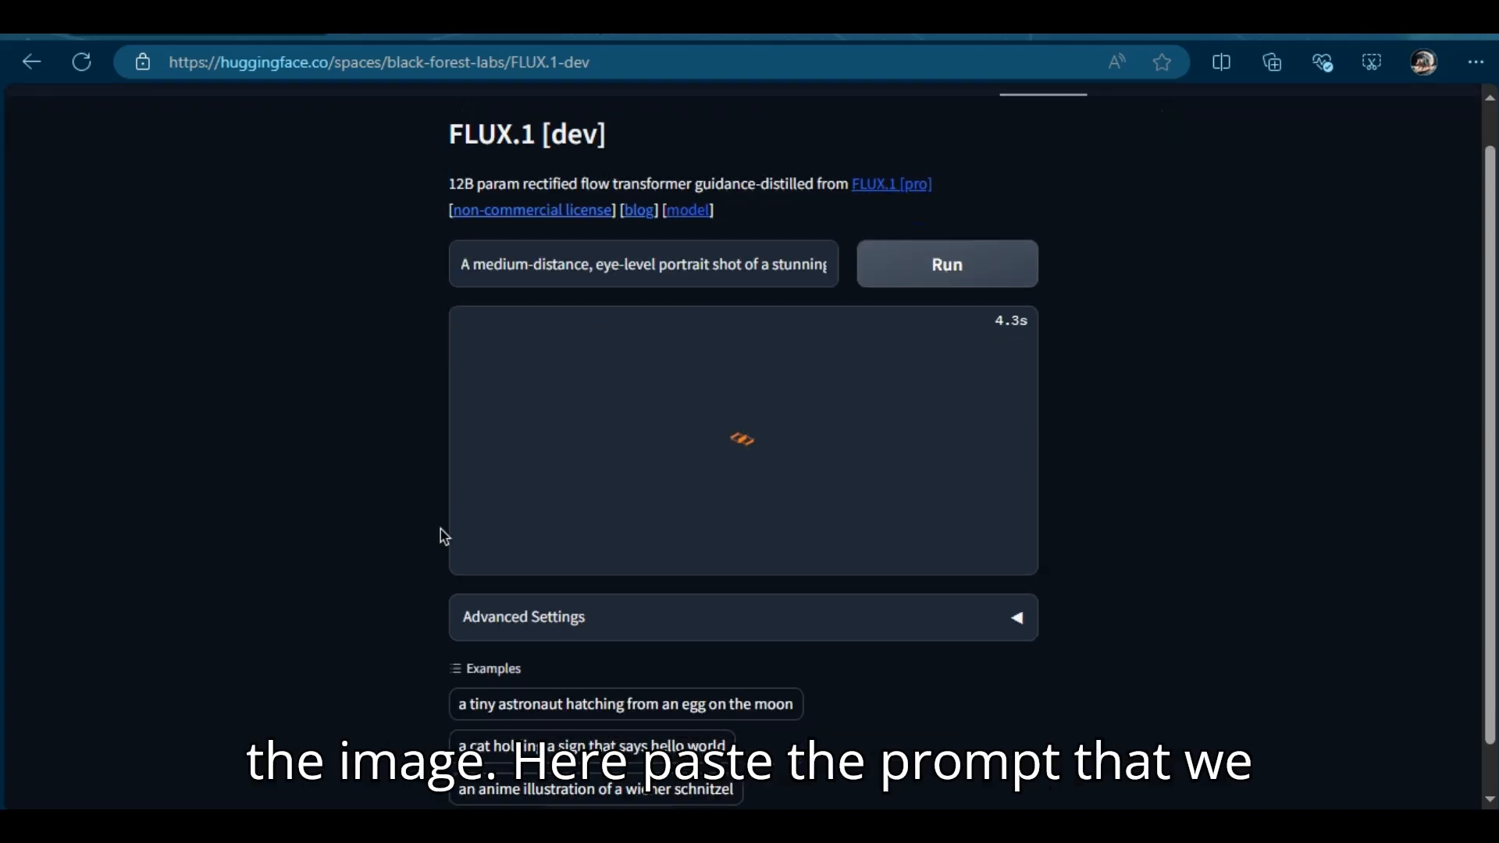
pyautogui.click(947, 264)
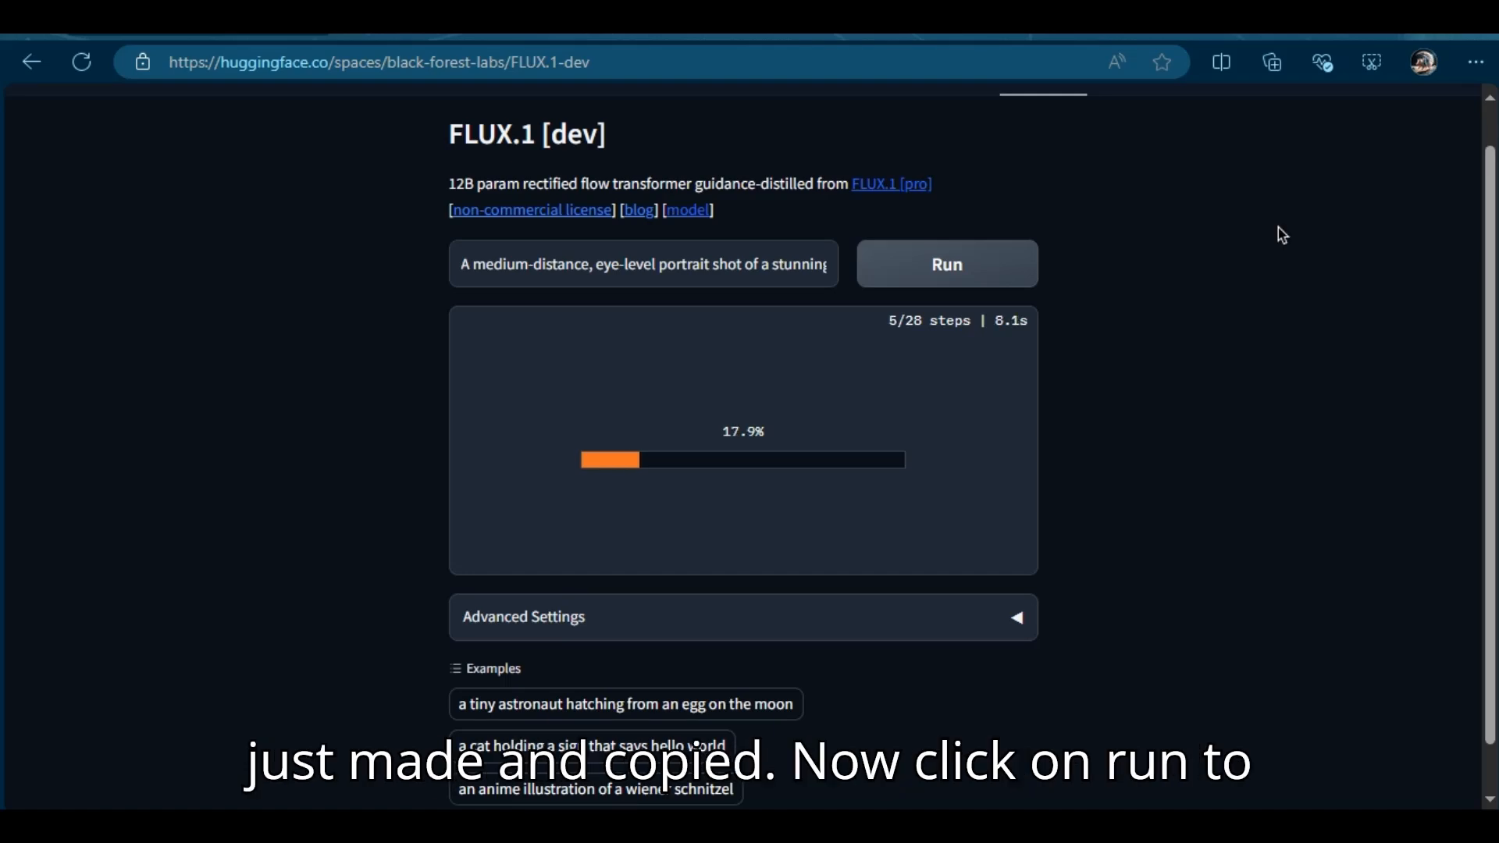